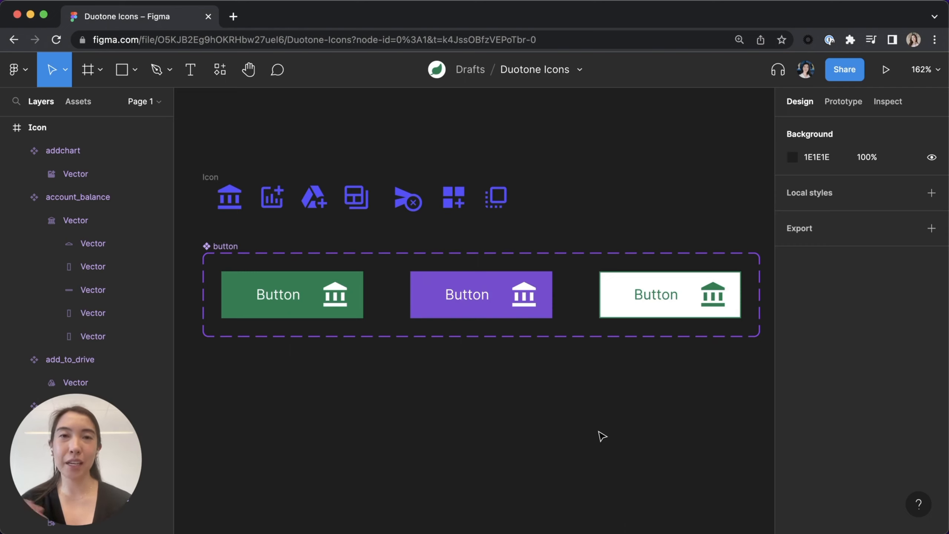
{"action": "mouse_move", "coordinate": [238, 167]}
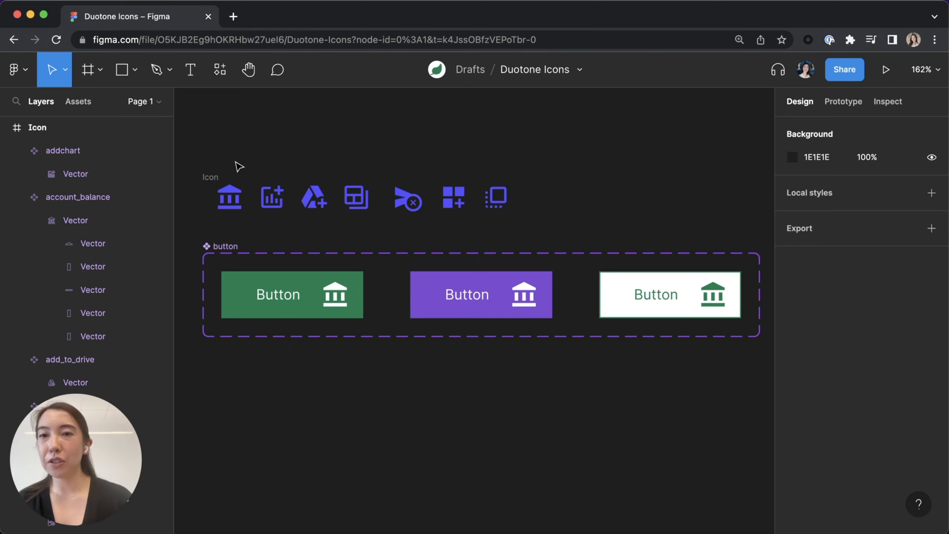
Step: Group account_balance's three columns as 'Secondary' and select the roof-and-base group to rename Primary
{"action": "left_click", "coordinate": [229, 196]}
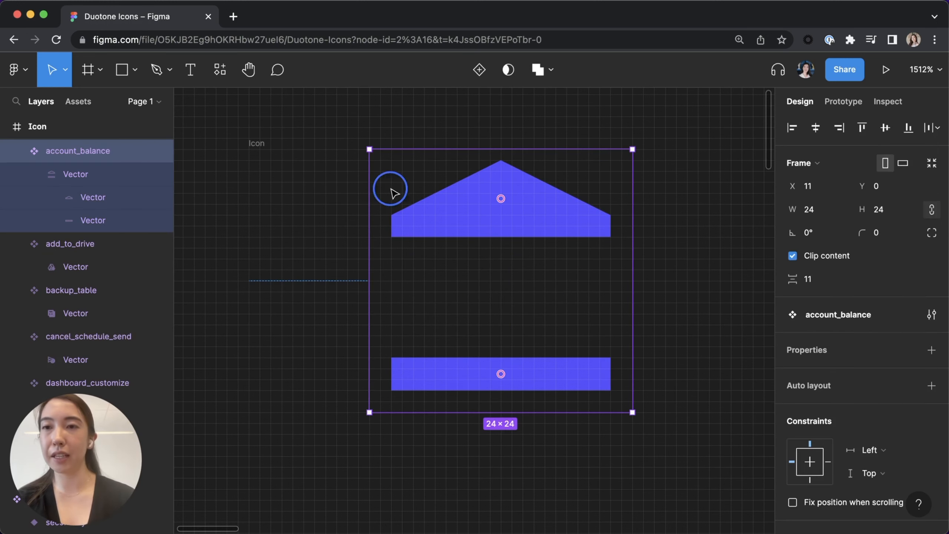
{"action": "left_click", "coordinate": [521, 69]}
{"action": "type", "text": "S"}
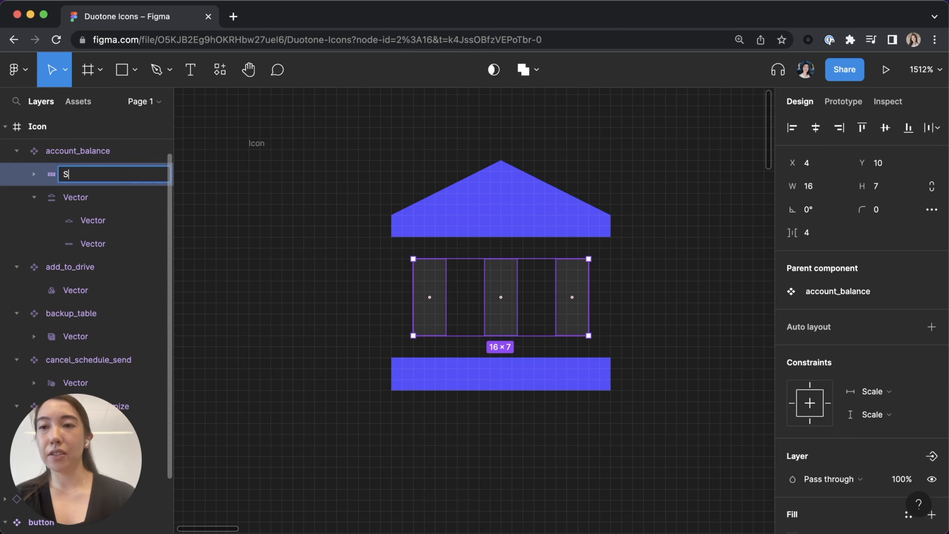
{"action": "type", "text": "econdary"}
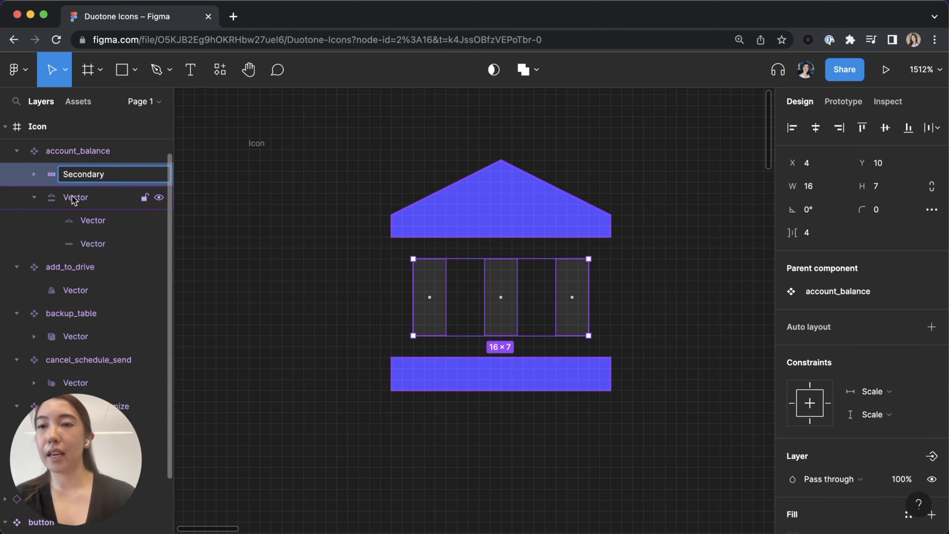
{"action": "left_click", "coordinate": [75, 197]}
{"action": "type", "text": "Primary"}
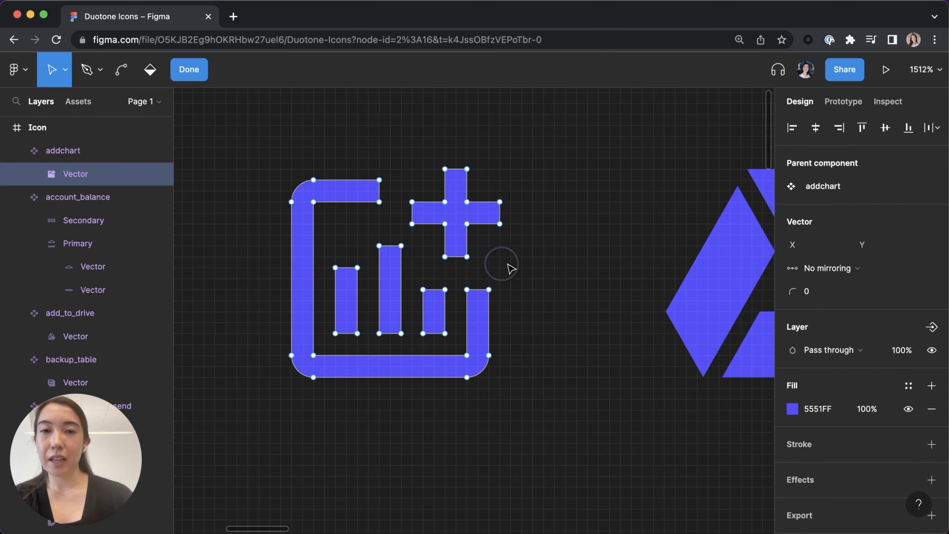
Step: Cut addchart's plus sign, paste it as its own layer, and name it 'Secondary'
{"action": "left_click", "coordinate": [455, 213]}
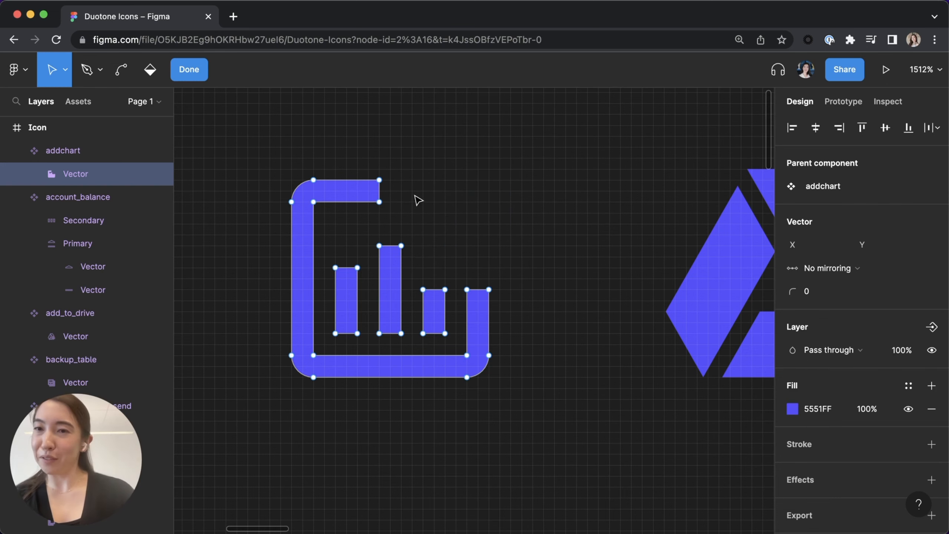
{"action": "left_click", "coordinate": [189, 69]}
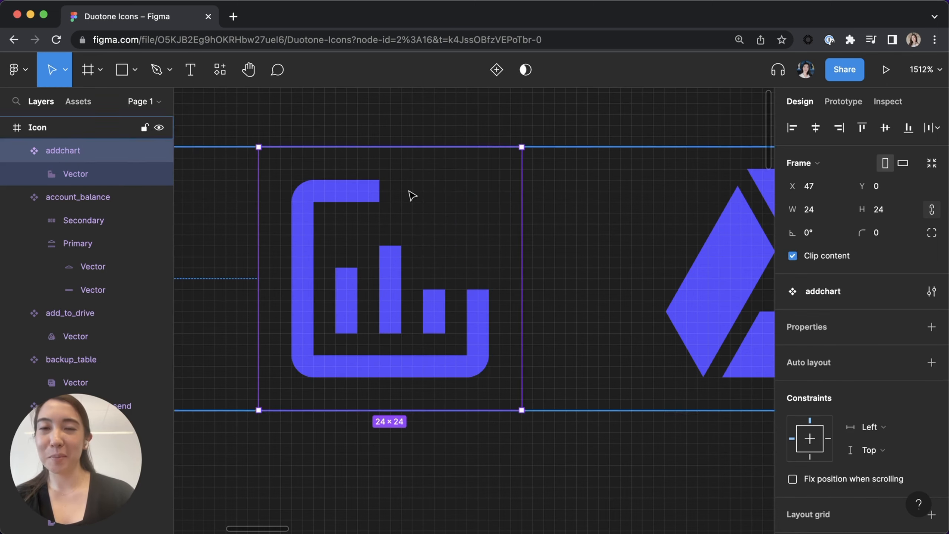
{"action": "key", "text": "cmd+v"}
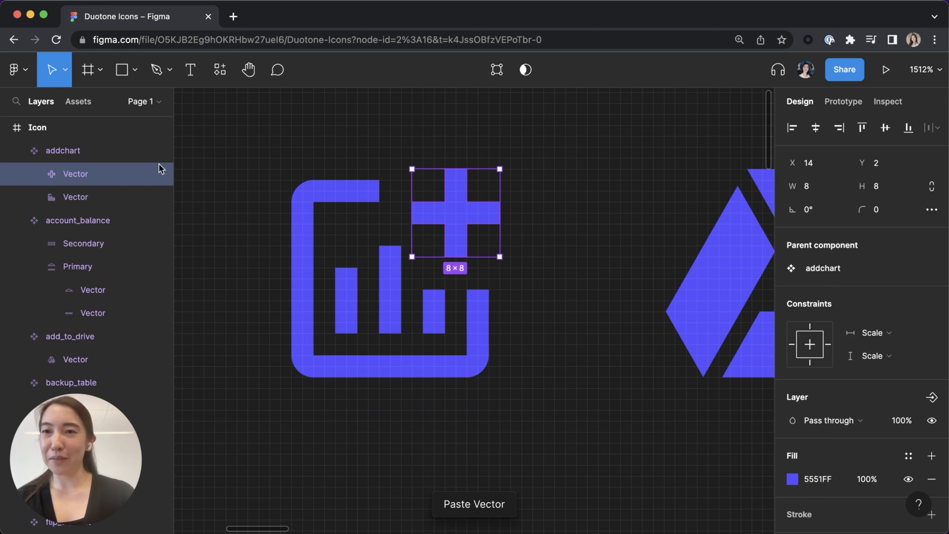
{"action": "type", "text": "S"}
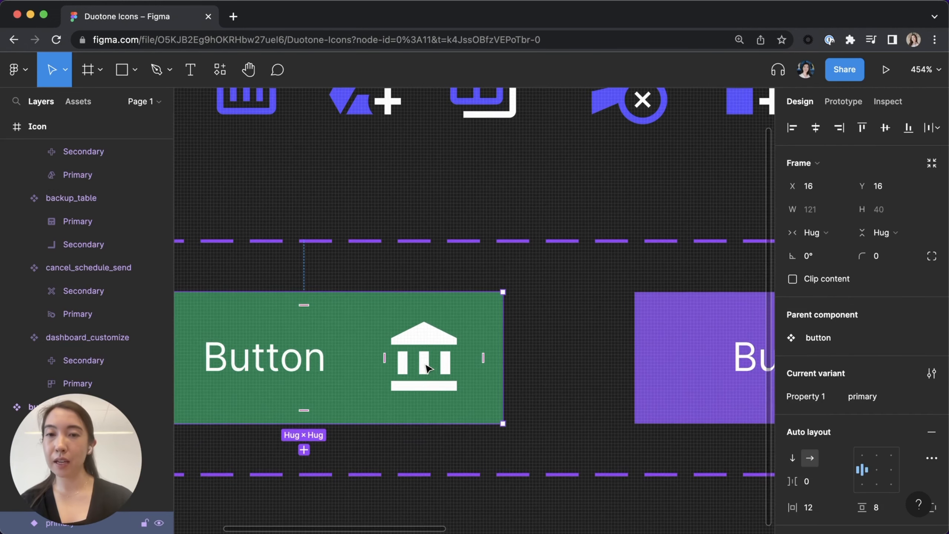
Step: Give the bank icon's Secondary column layer in the green button a lighter fill colour
{"action": "left_click", "coordinate": [423, 358]}
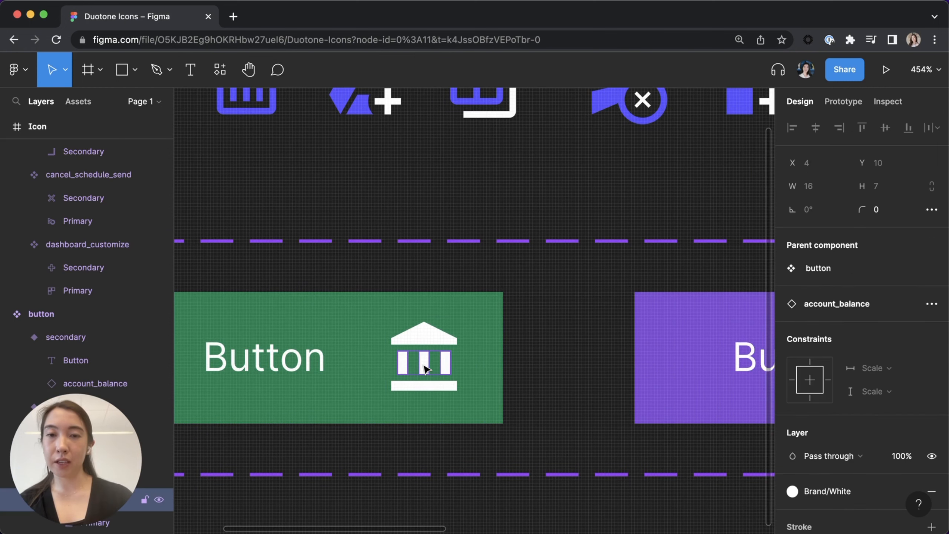
{"action": "left_click", "coordinate": [792, 491]}
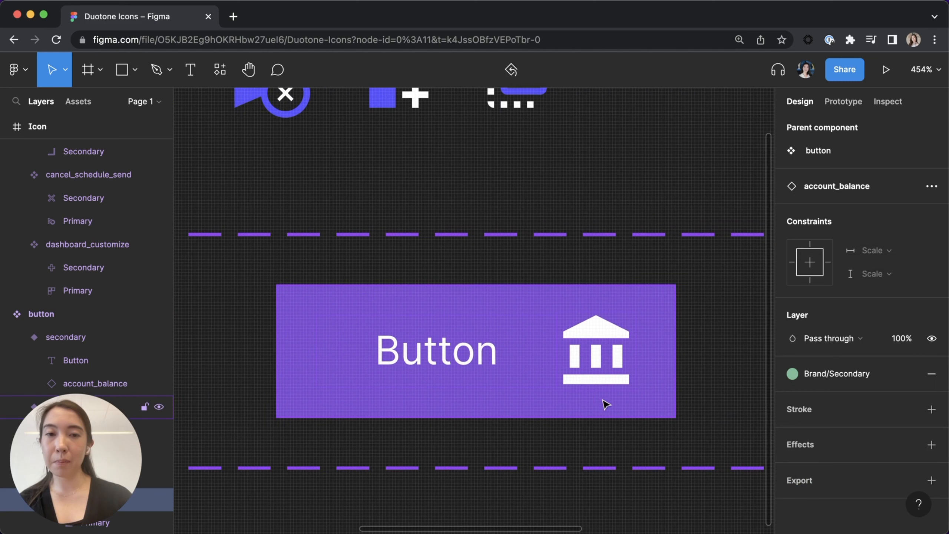
{"action": "left_click", "coordinate": [596, 354]}
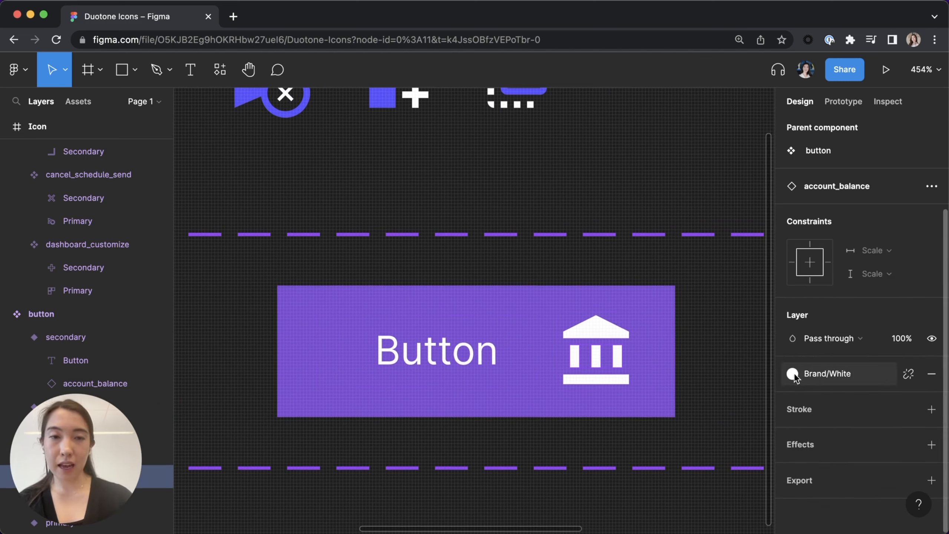
{"action": "left_click", "coordinate": [802, 374]}
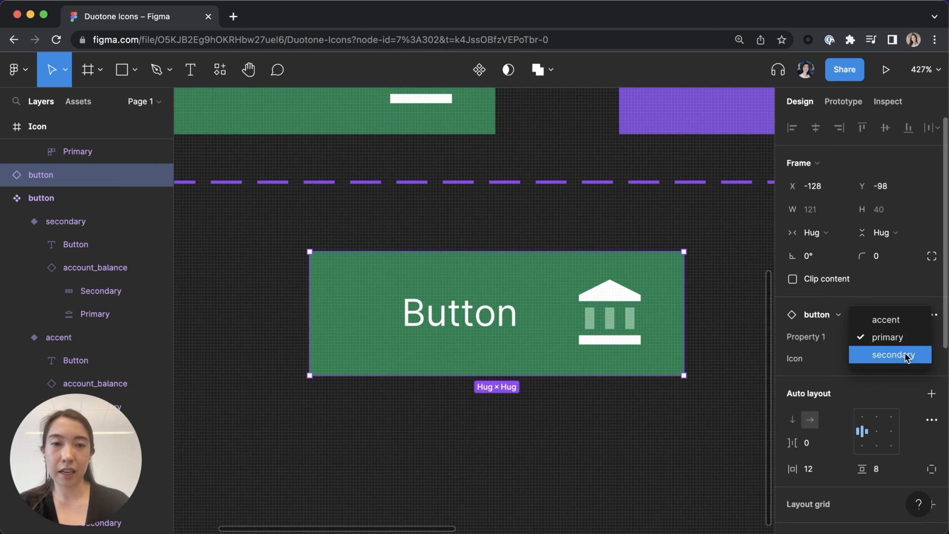
Step: Switch the button to secondary then accent, swapping its icon to backup_table then dashboard_customize
{"action": "left_click", "coordinate": [893, 354]}
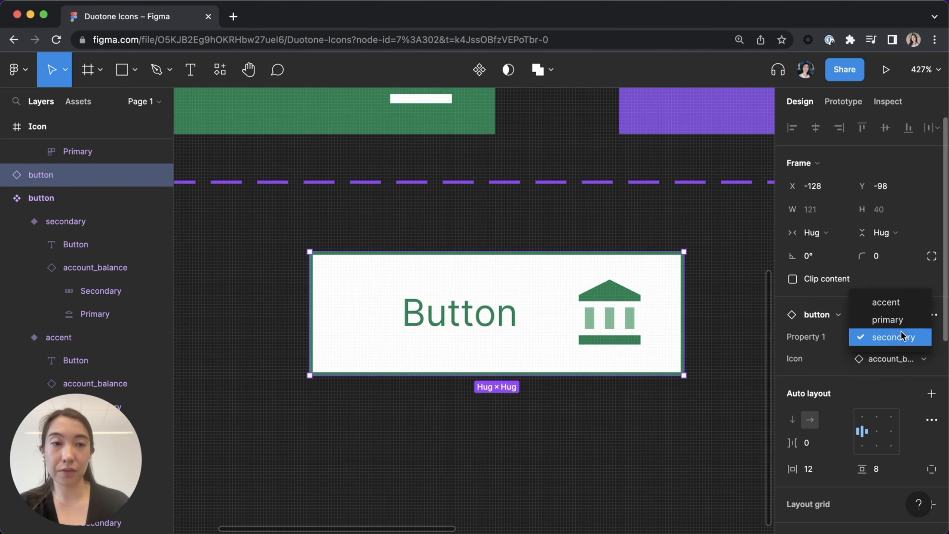
{"action": "left_click", "coordinate": [885, 302]}
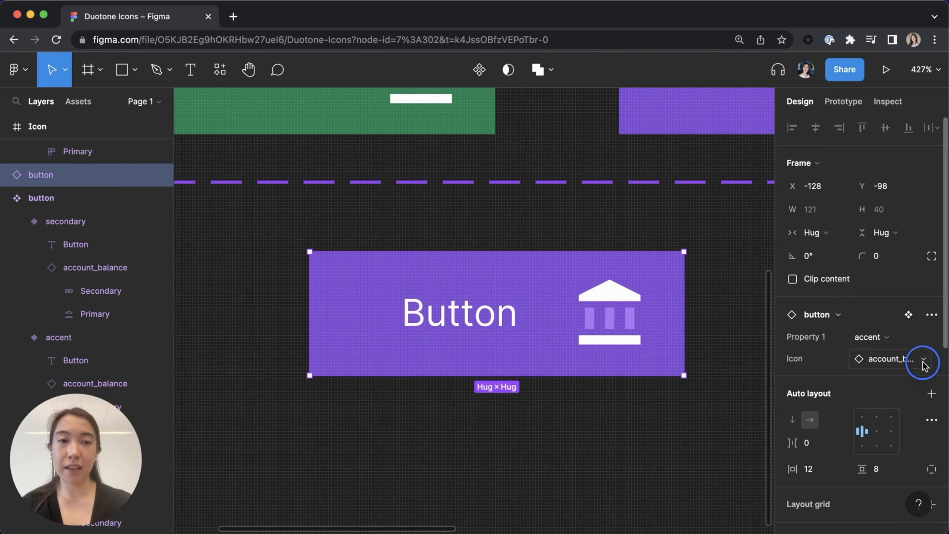
{"action": "left_click", "coordinate": [924, 358]}
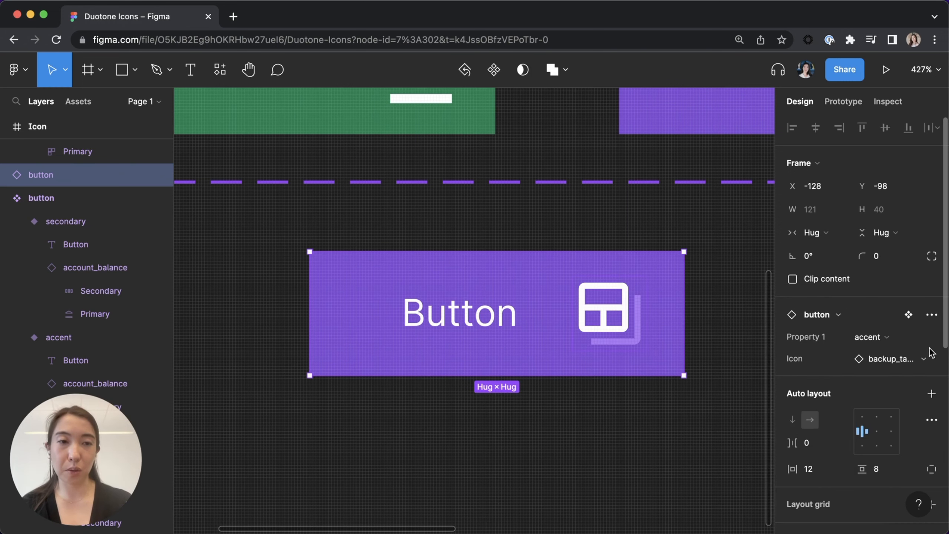
{"action": "left_click", "coordinate": [890, 359]}
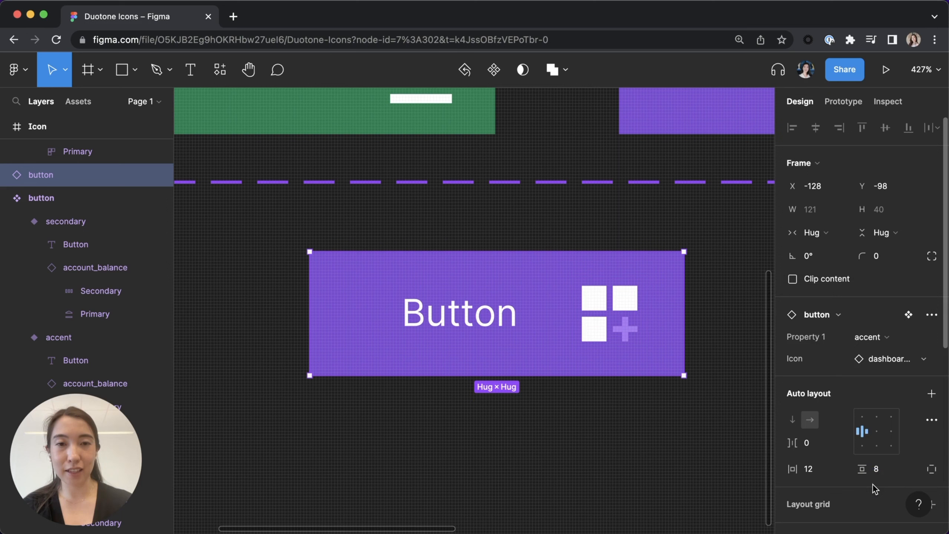